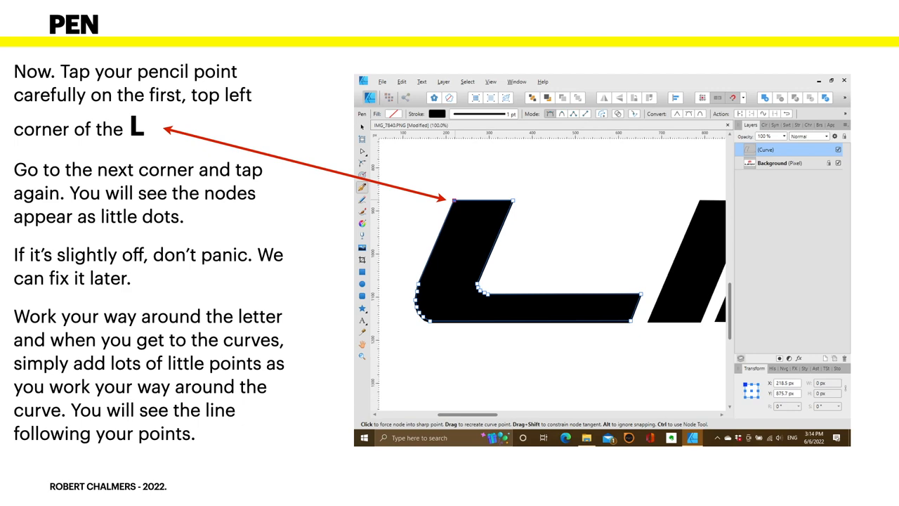
# - Place Pen tool nodes around the L's corners and curves, then switch to the Node Tool with snapping off
pyautogui.press('Right')
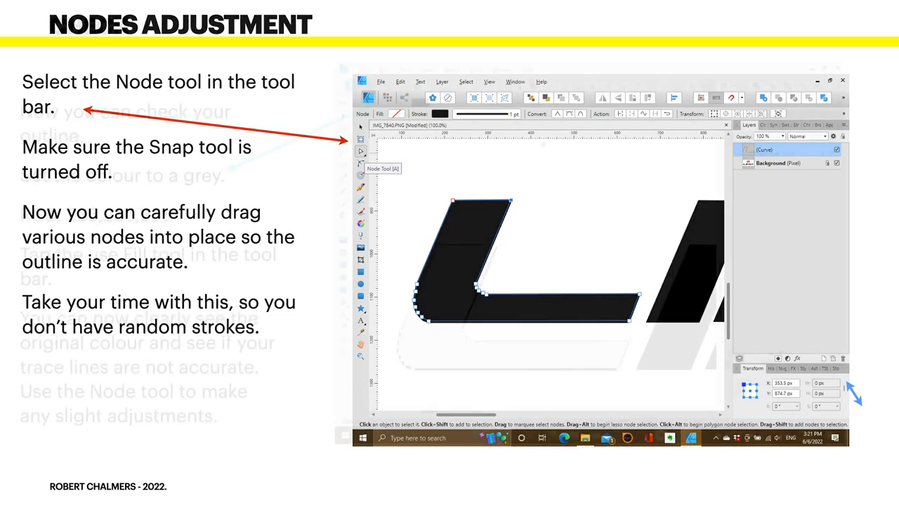
pyautogui.press('right')
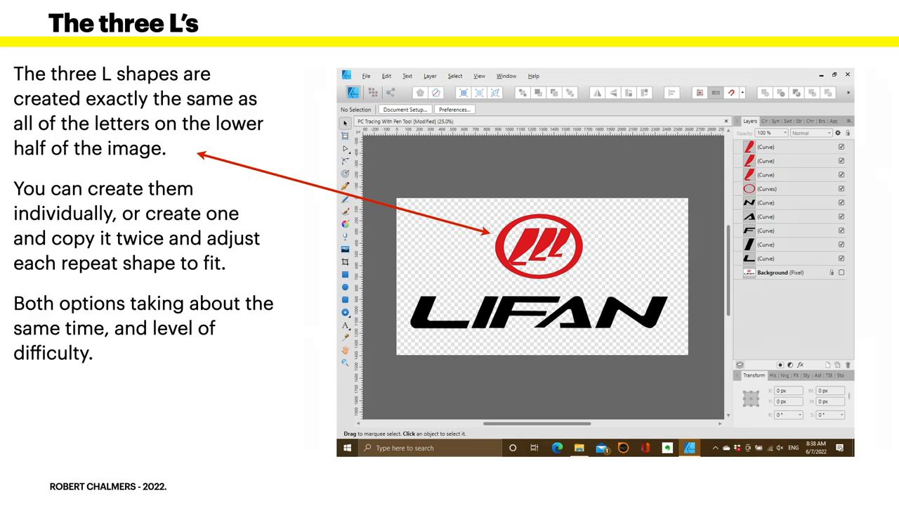
# - Trace one red L inside the circle, then duplicate it twice and adjust nodes to fit
pyautogui.press('right')
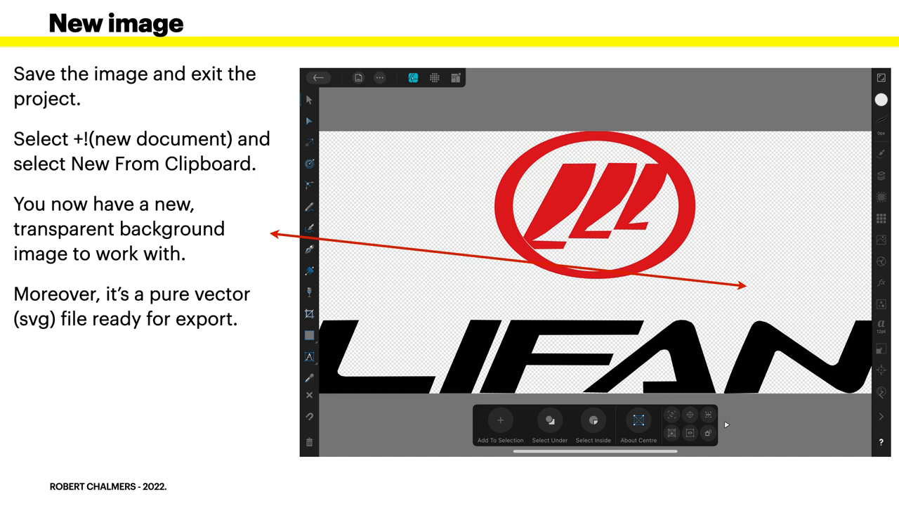
# - Create a New From Clipboard document holding the LIFAN vector logo on a transparent canvas
pyautogui.press('Right')
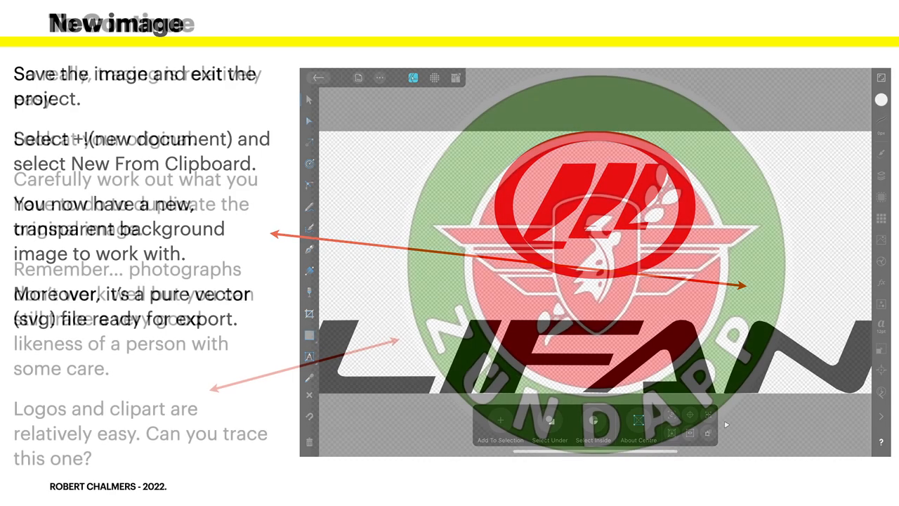